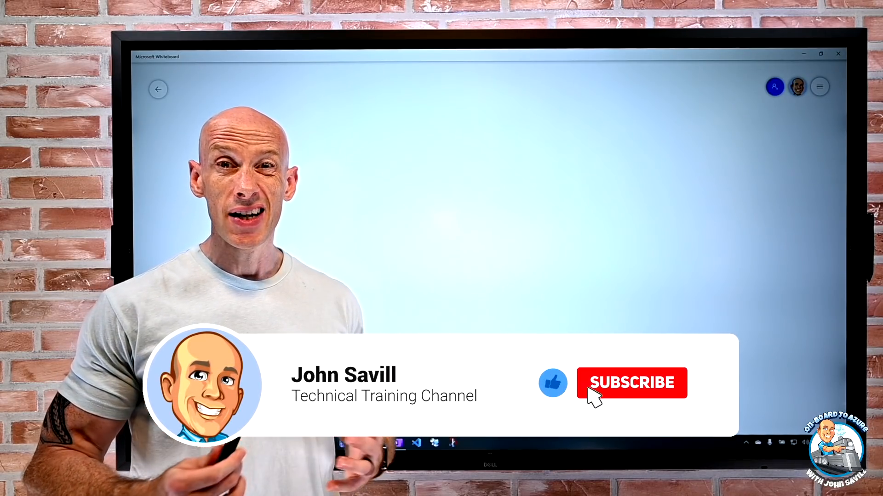
Sketch the AD triangle linked by an AAD CONNECT arrow to the AAD triangle and cloud.
left_click(632, 383)
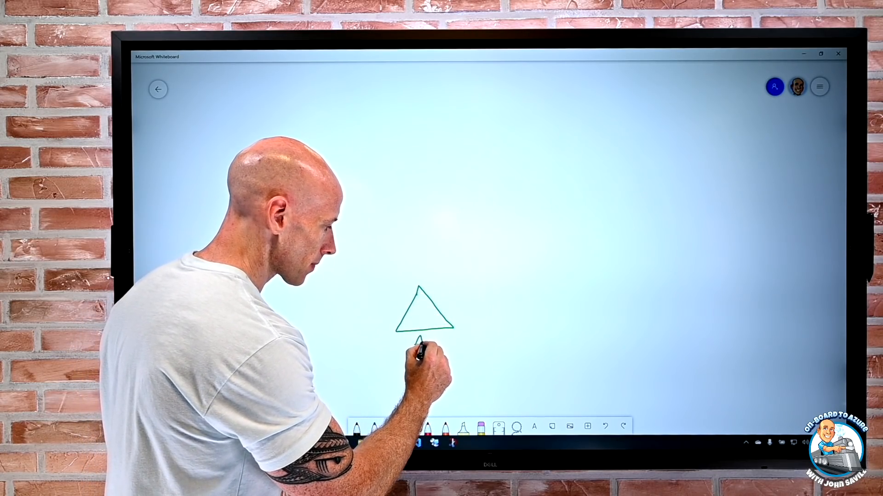
type("AD")
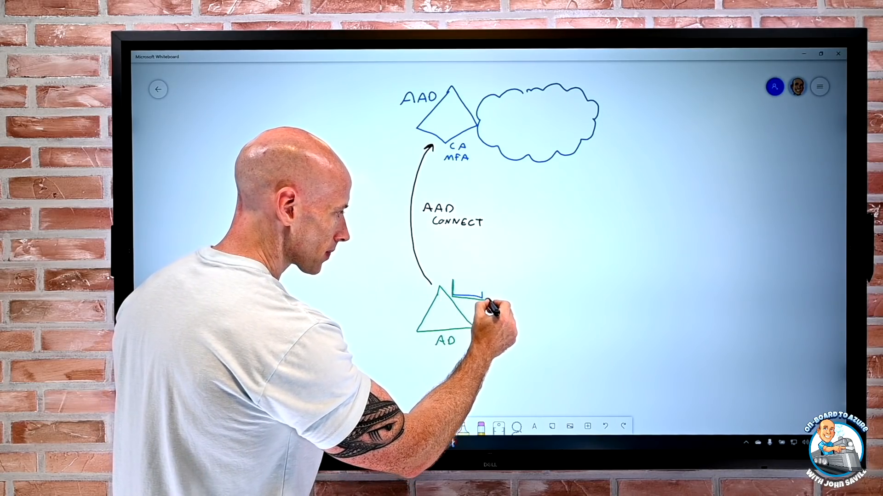
Draw a small rectangle beside the AD triangle and hand-write 'SQL' beneath it.
left_click_drag(451, 304, 481, 290)
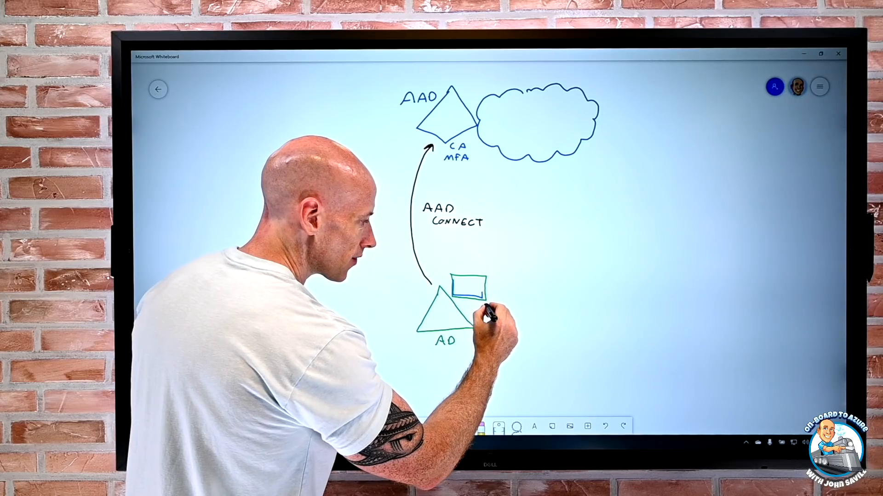
type("SQL")
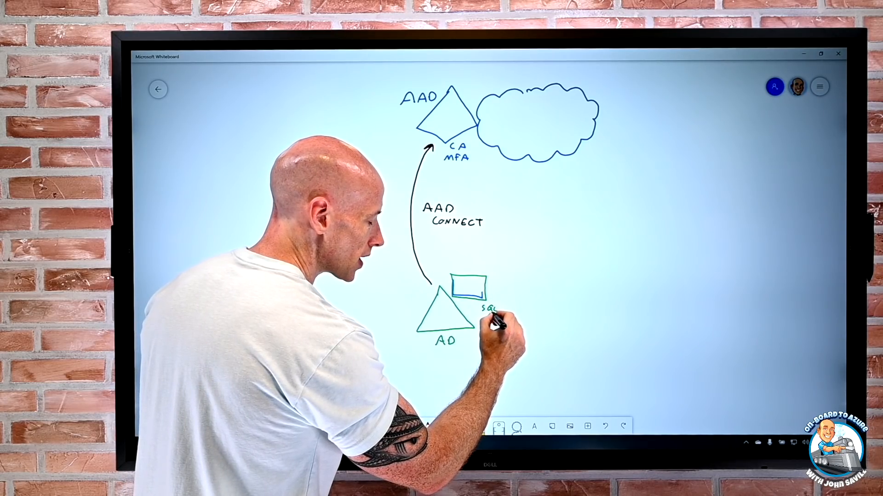
left_click(492, 315)
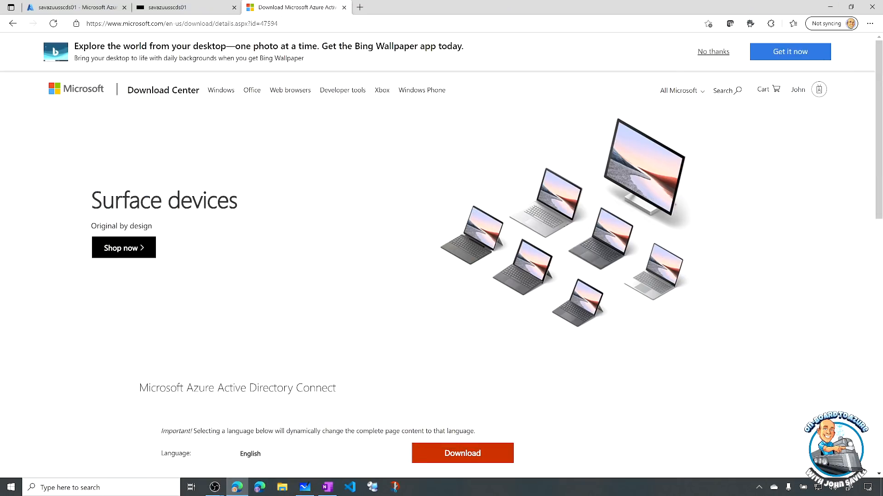
mouse_move(189, 113)
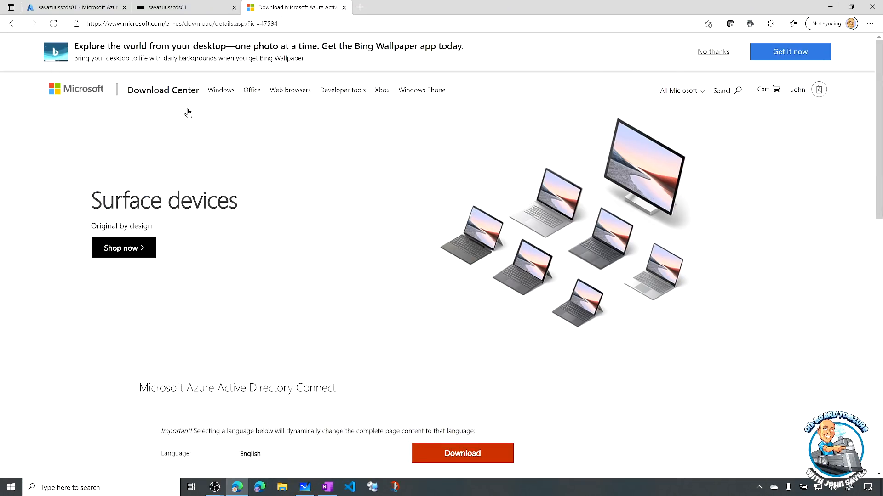
Scroll to the Details: version 2.0.10.0, AzureADConnect.msi, 152.9 MB.
scroll("down", 3)
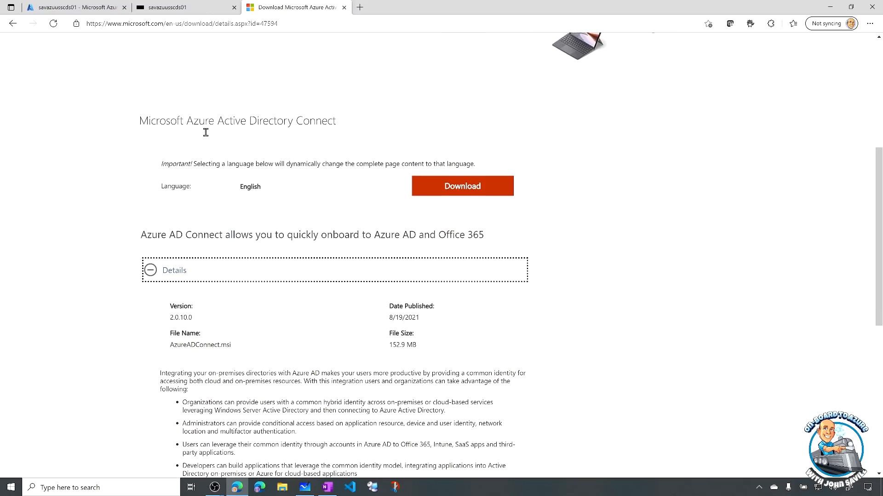
scroll("down", 3)
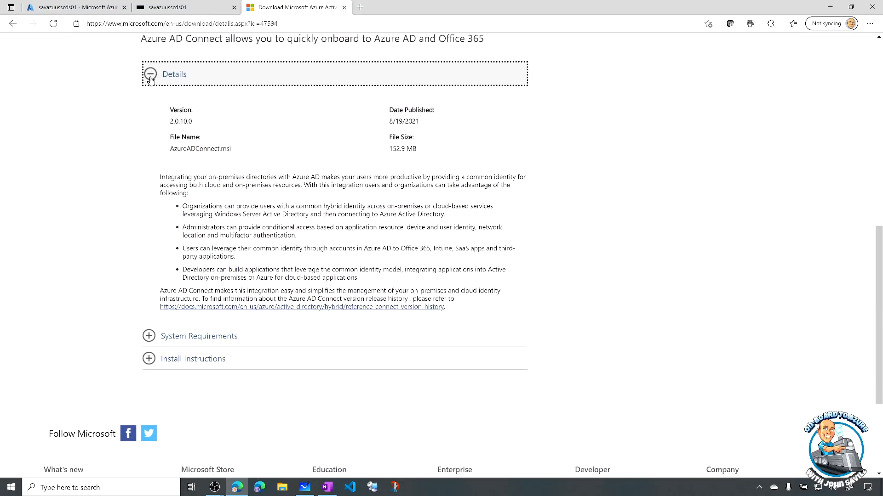